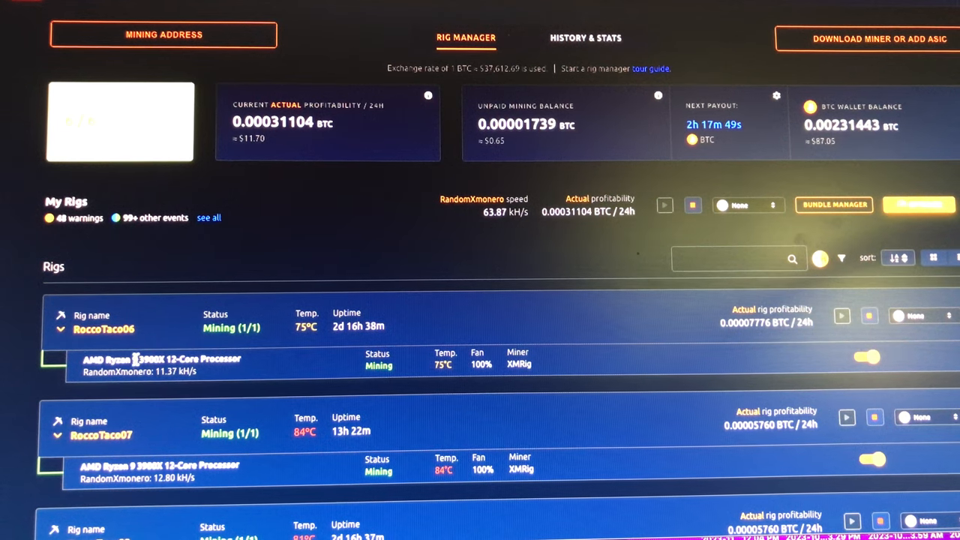
mouse_move(174, 397)
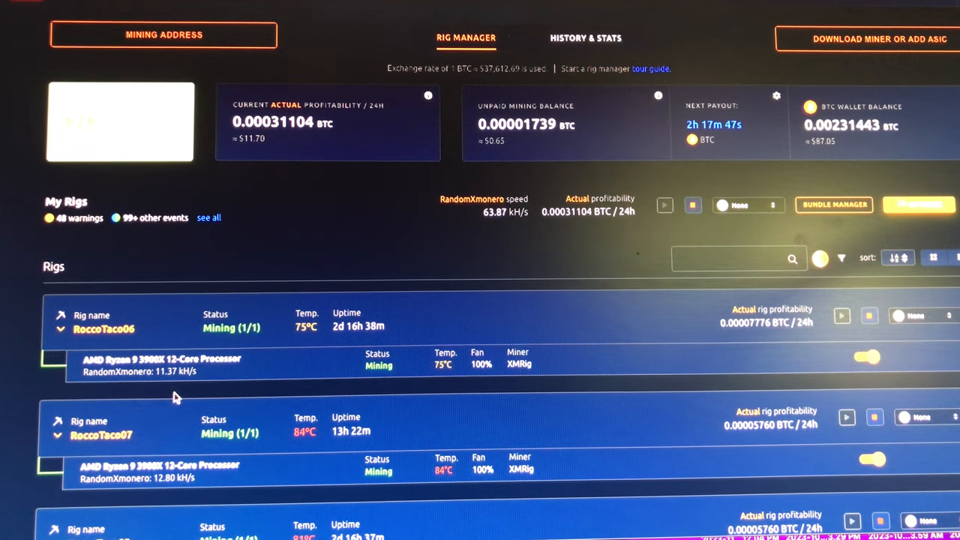
mouse_move(144, 392)
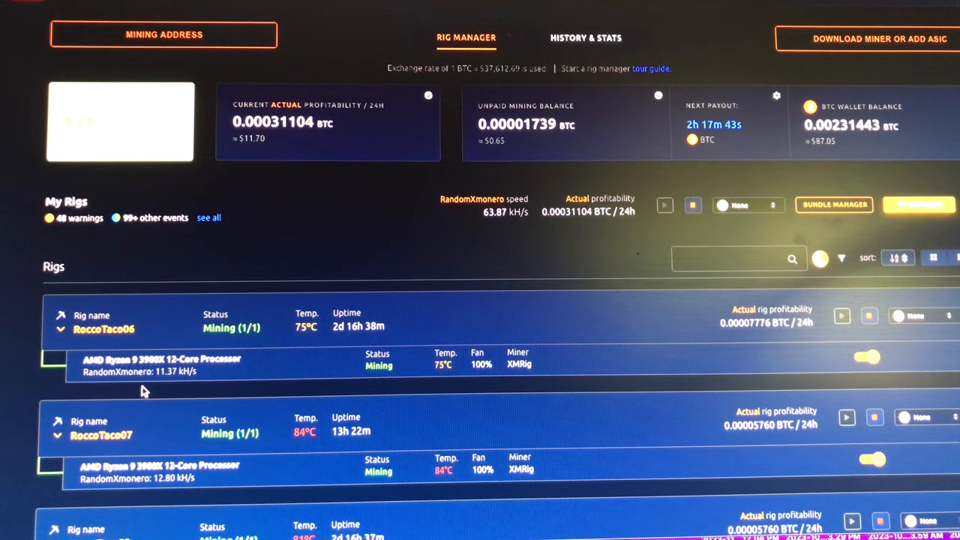
mouse_move(269, 302)
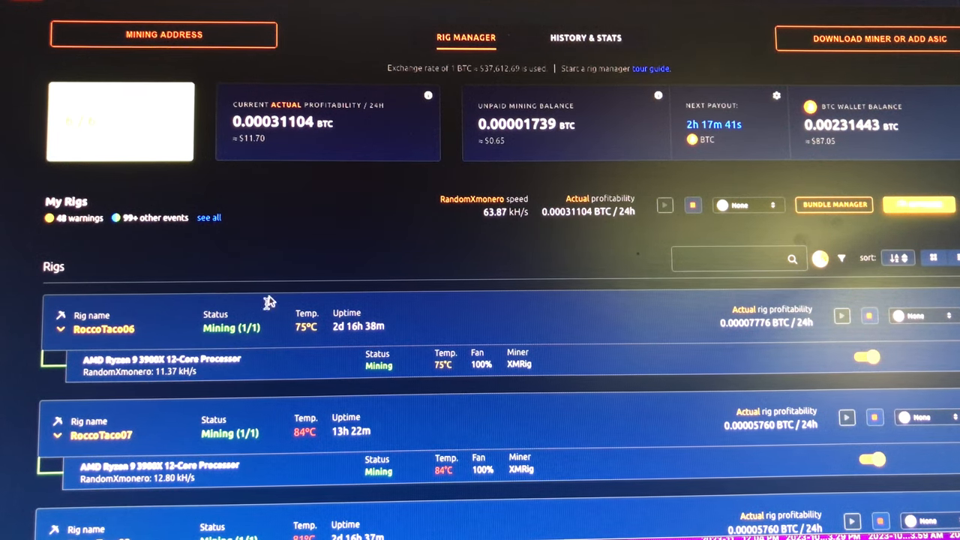
mouse_move(269, 302)
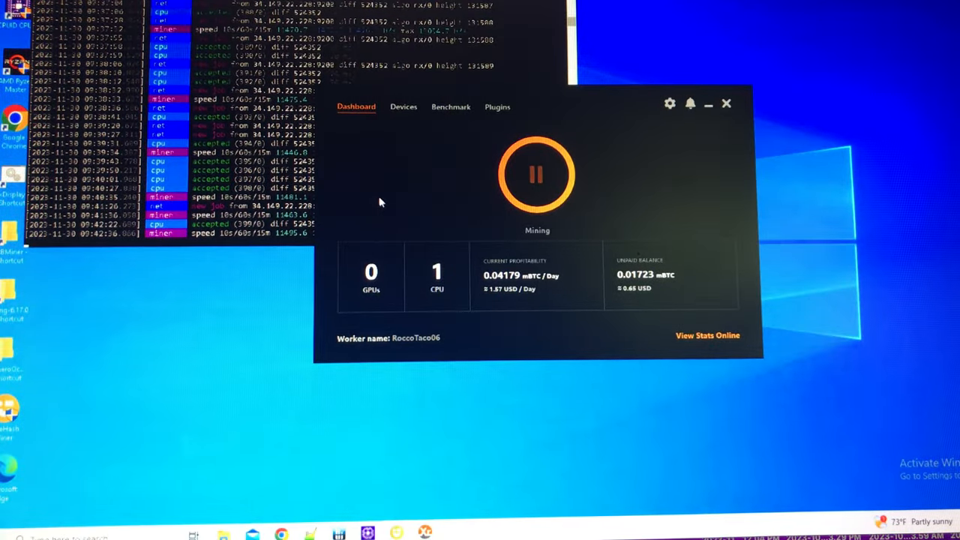
mouse_move(393, 260)
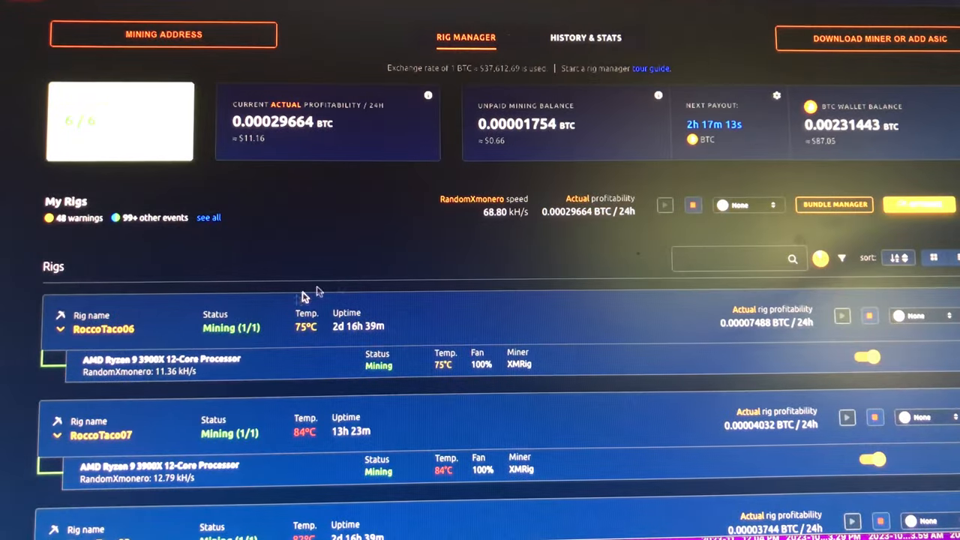
mouse_move(158, 381)
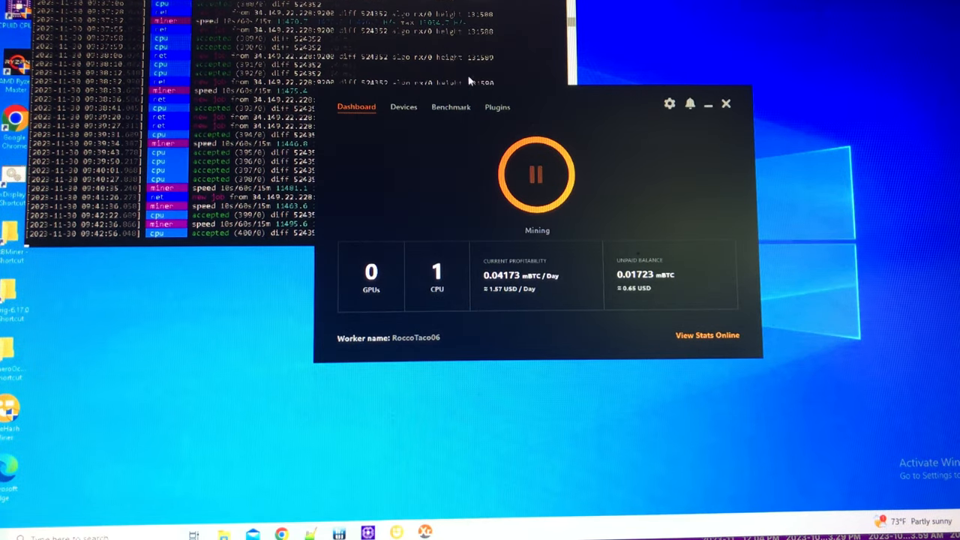
mouse_move(619, 202)
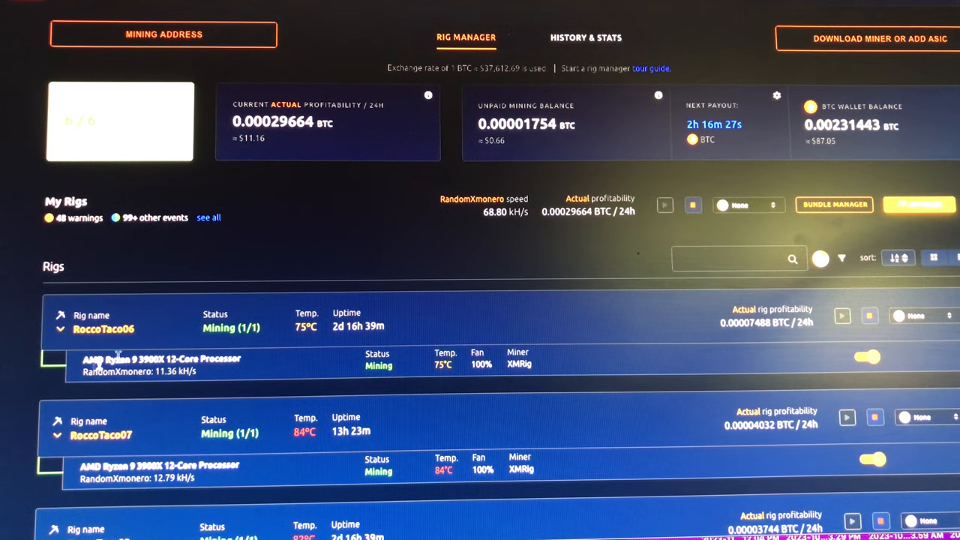
mouse_move(313, 377)
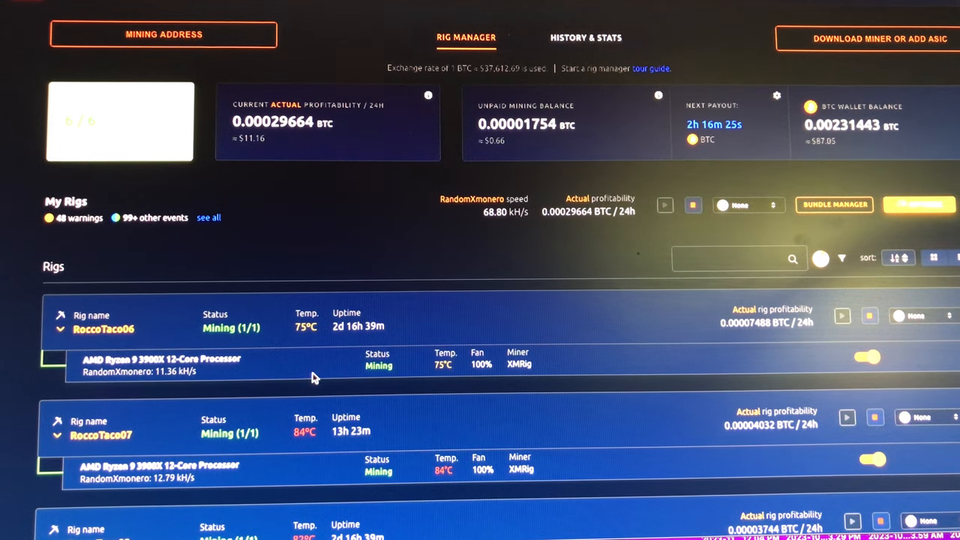
mouse_move(317, 355)
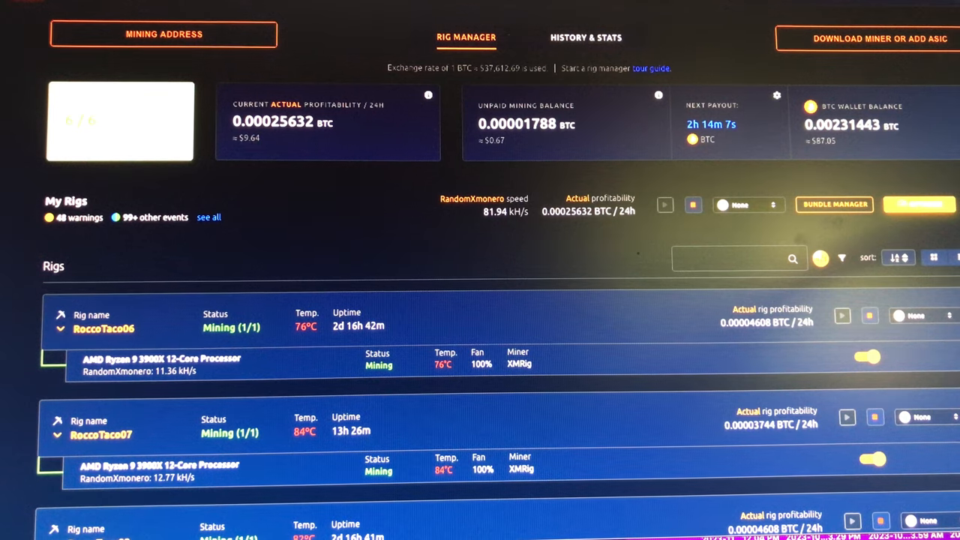
Scroll the Rig Manager list down to reveal RoccoTaco08, 09, 12 and 13 mining RandomXmonero.
scroll(down, 3)
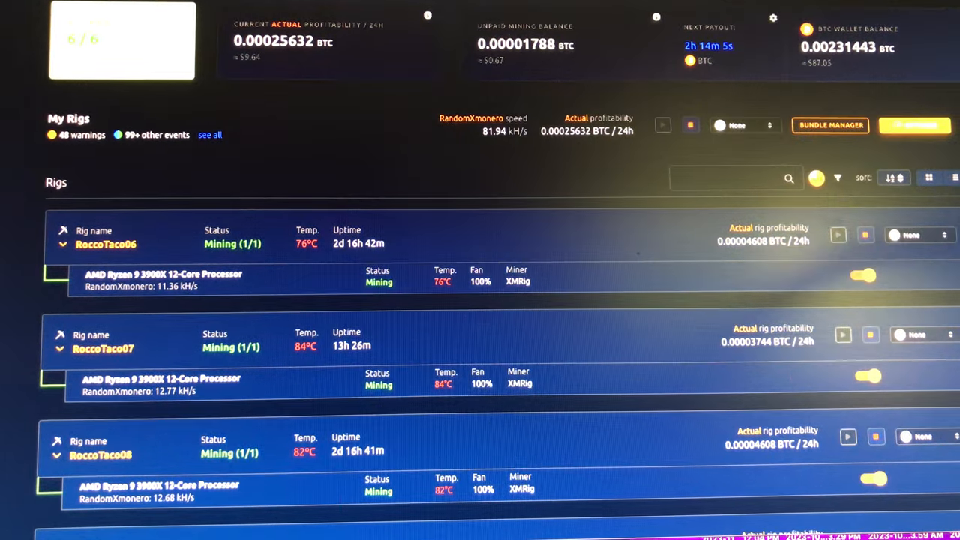
scroll(down, 3)
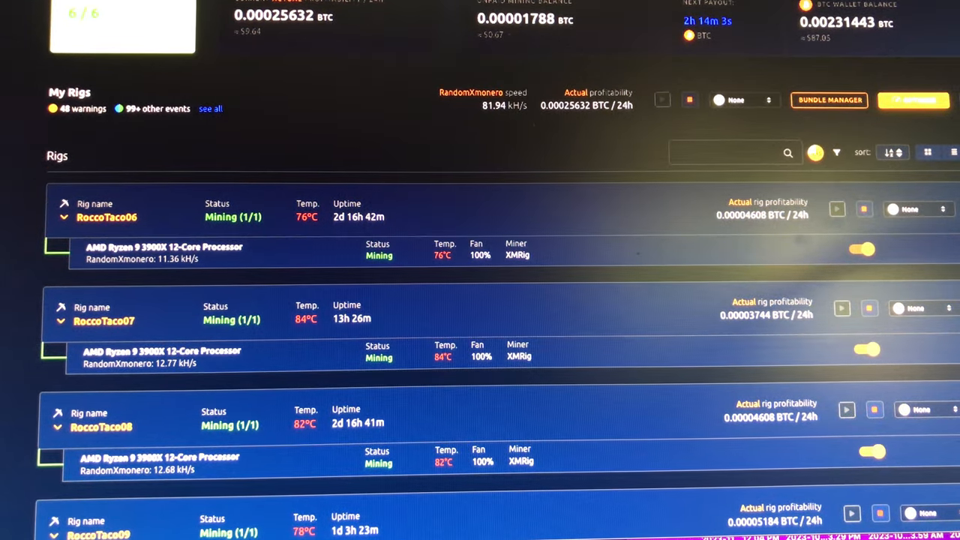
scroll(down, 3)
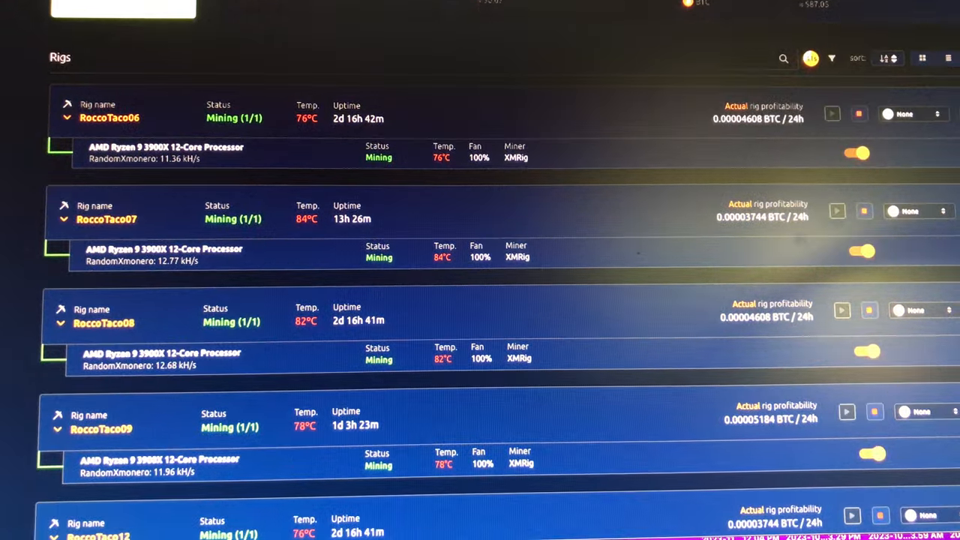
scroll(down, 3)
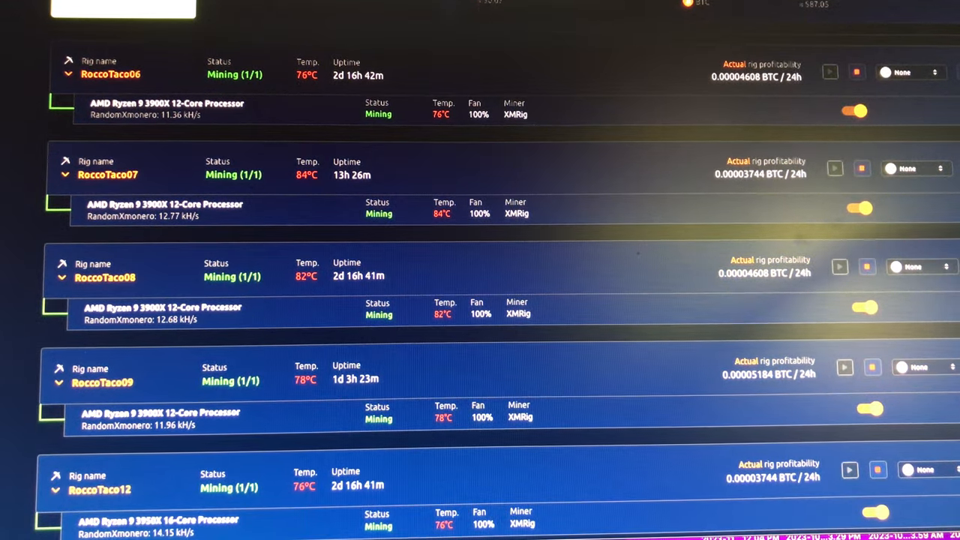
scroll(down, 3)
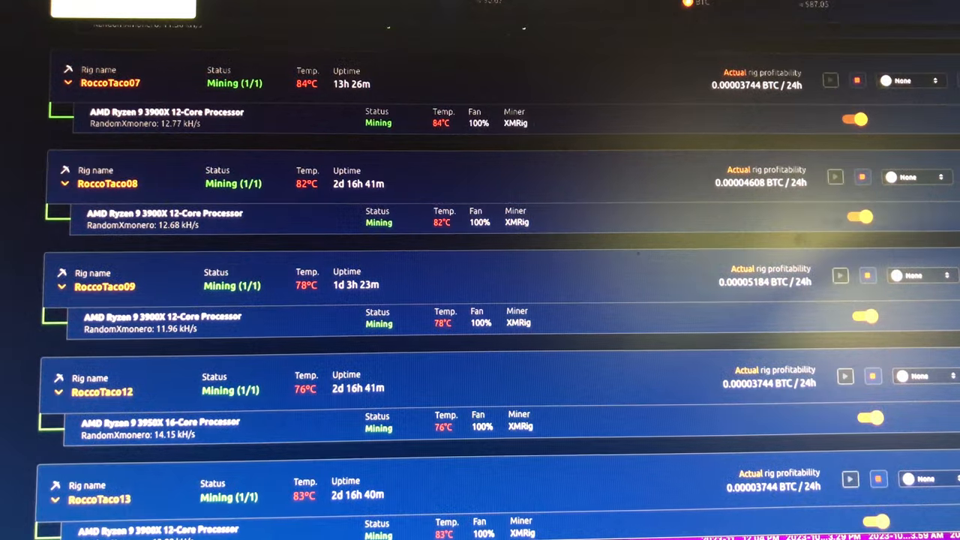
scroll(down, 3)
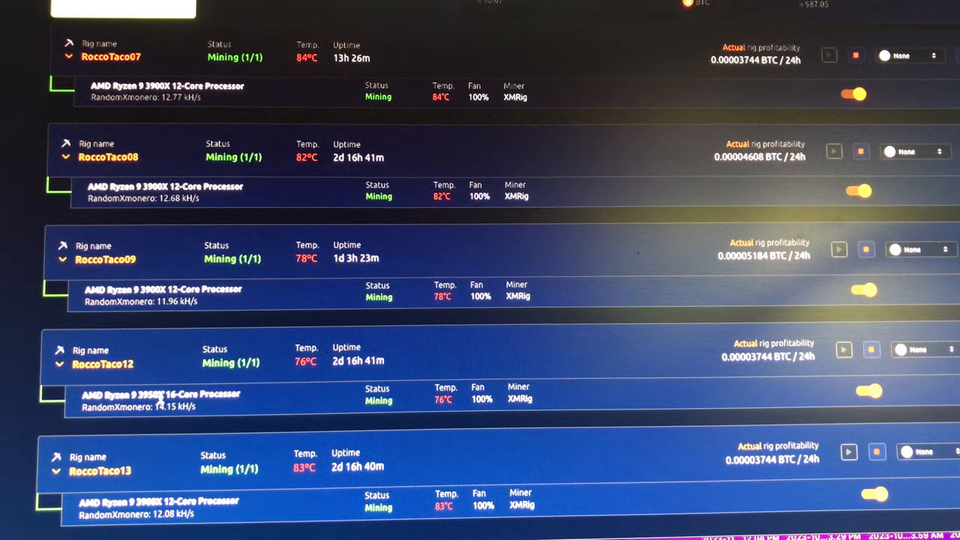
mouse_move(150, 390)
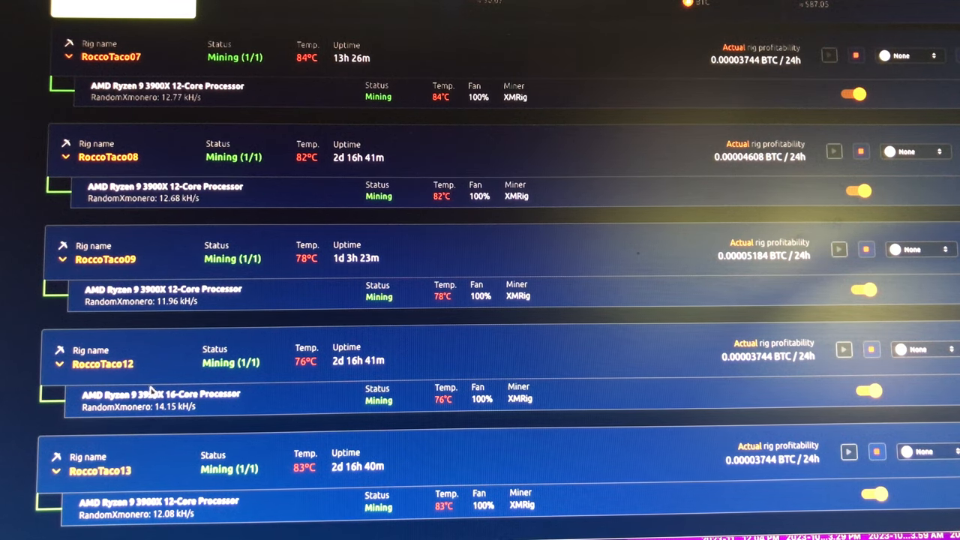
mouse_move(152, 291)
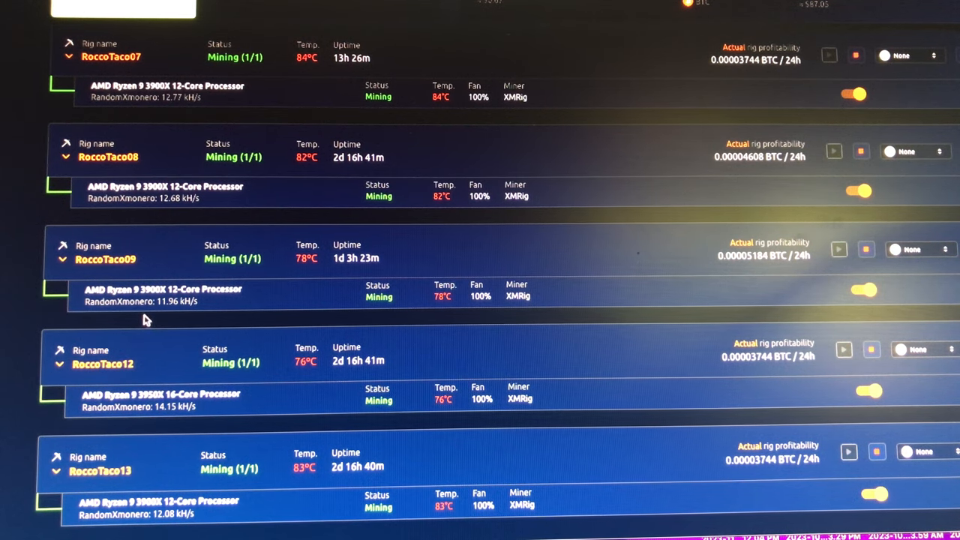
mouse_move(220, 419)
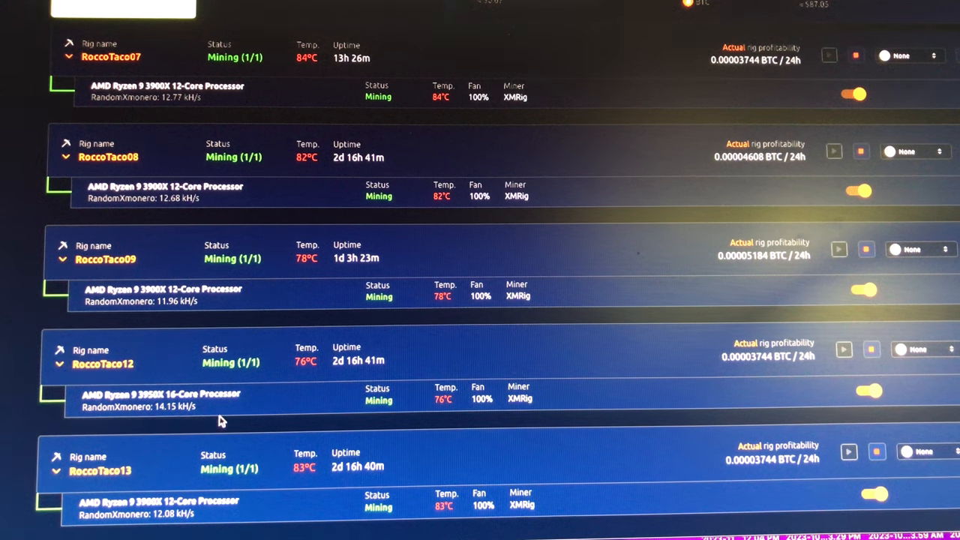
mouse_move(163, 420)
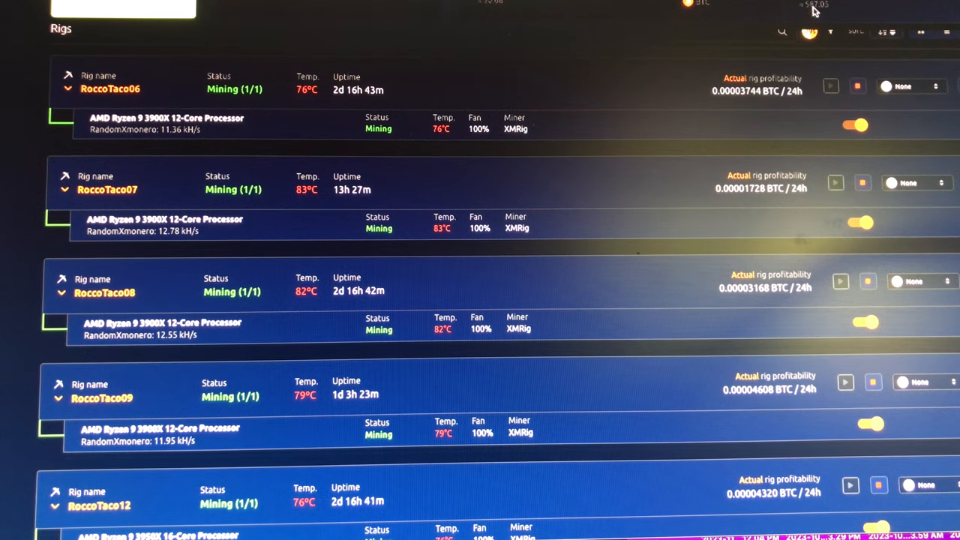
mouse_move(600, 427)
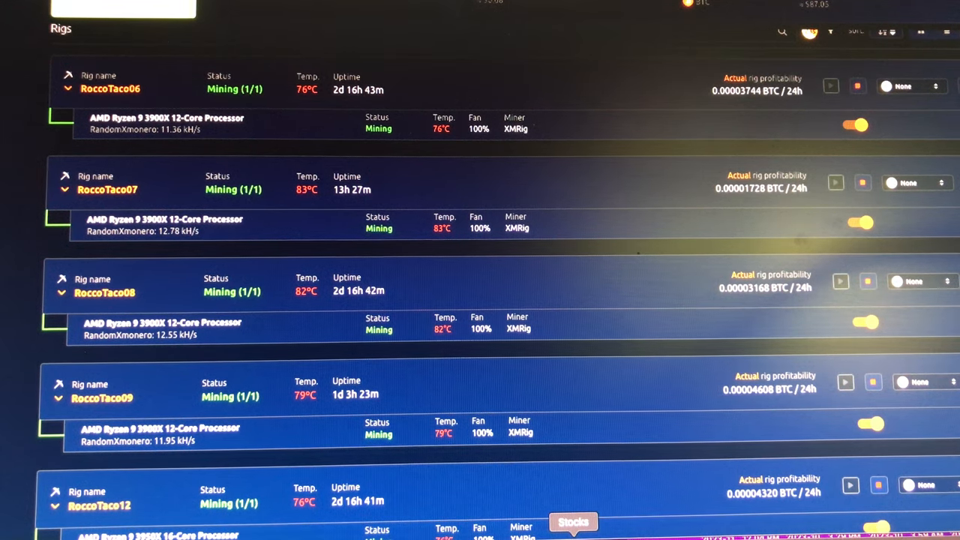
Switch to Stocks to view the BTC-USD quote at 37,733.94 with its chart and news.
click(573, 522)
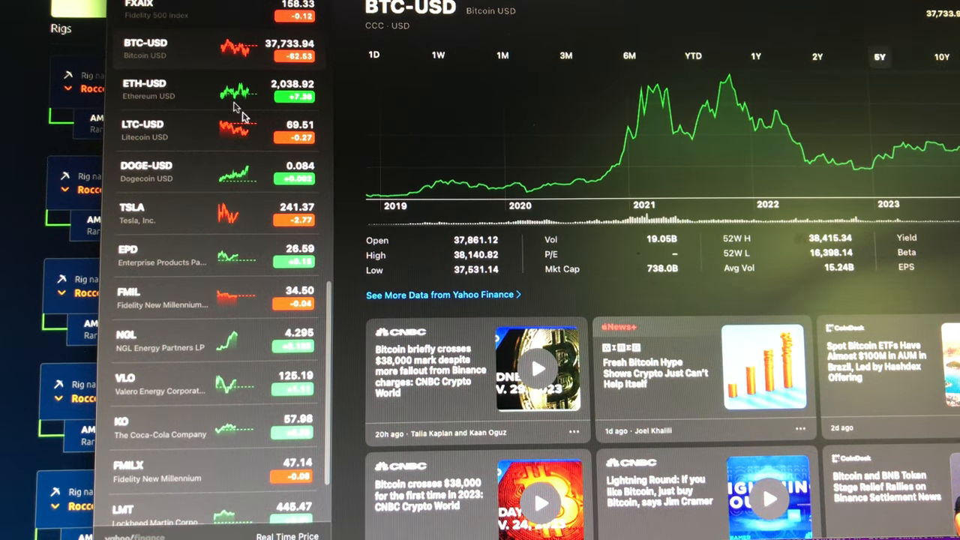
mouse_move(255, 64)
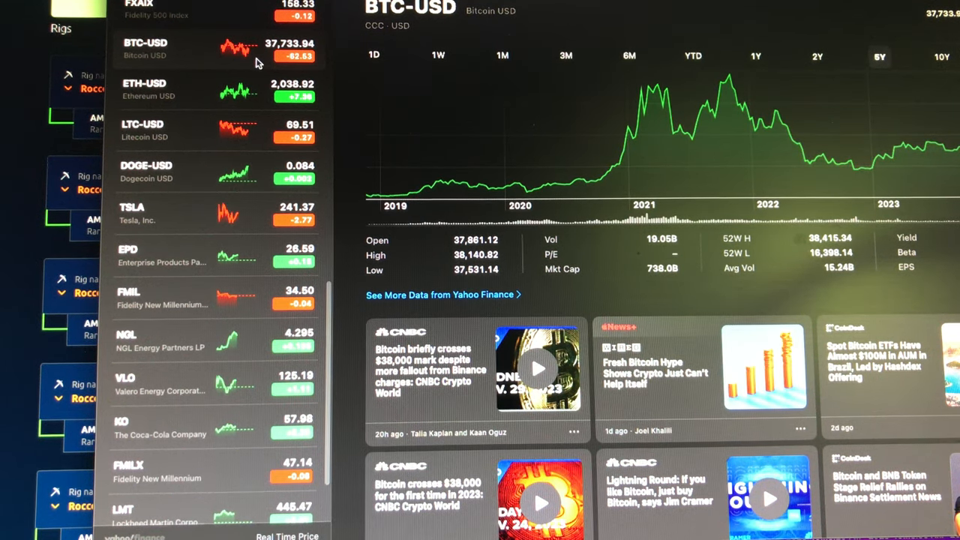
mouse_move(186, 24)
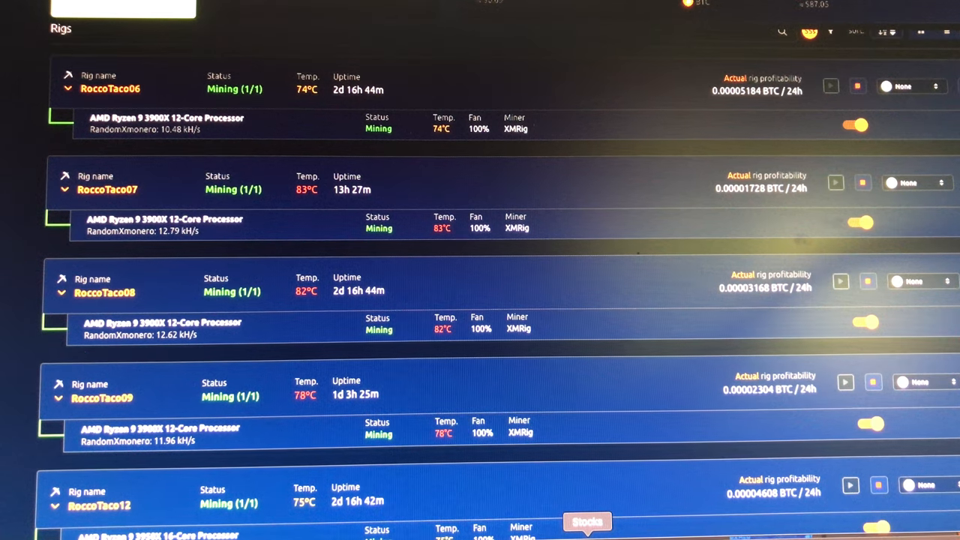
Return to Stocks to recheck BTC-USD, still at 37,733.94, down 62.53.
click(587, 521)
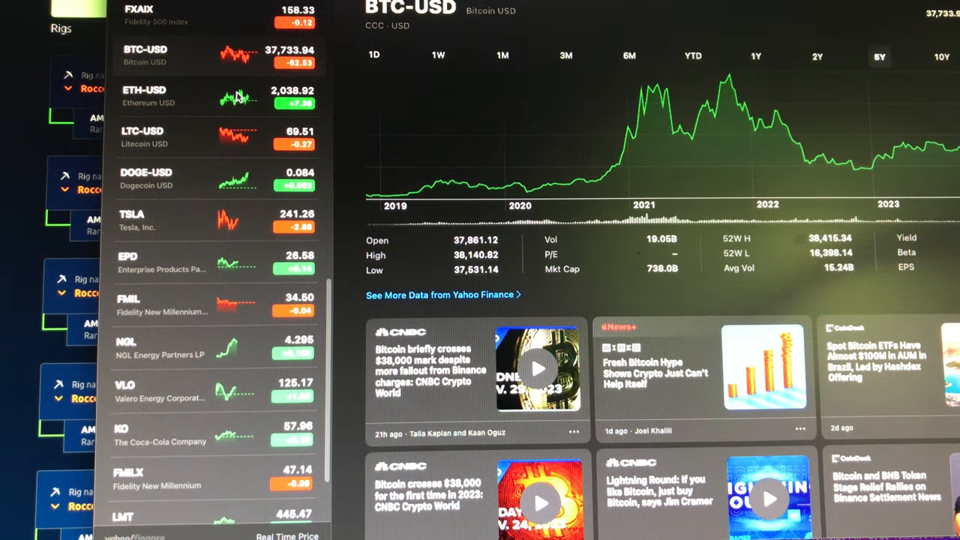
mouse_move(285, 154)
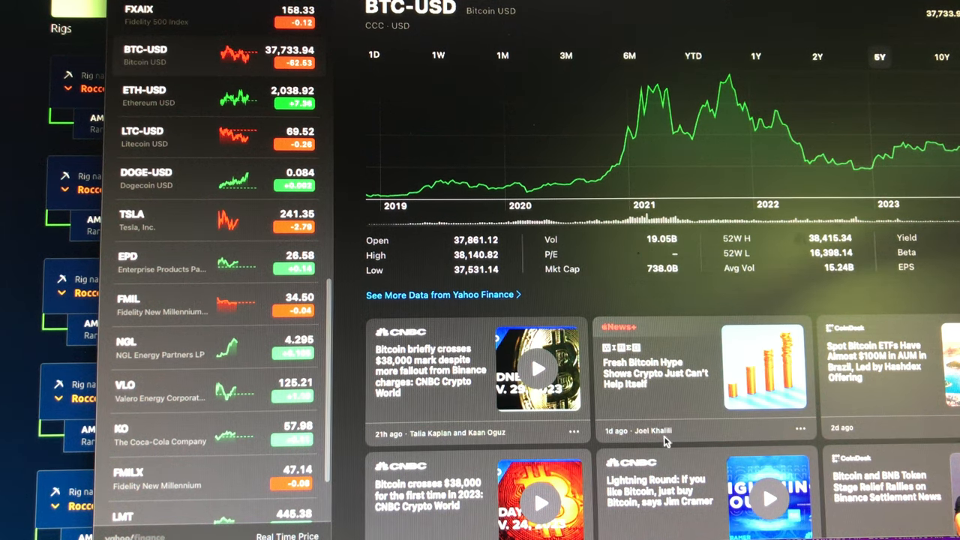
mouse_move(443, 427)
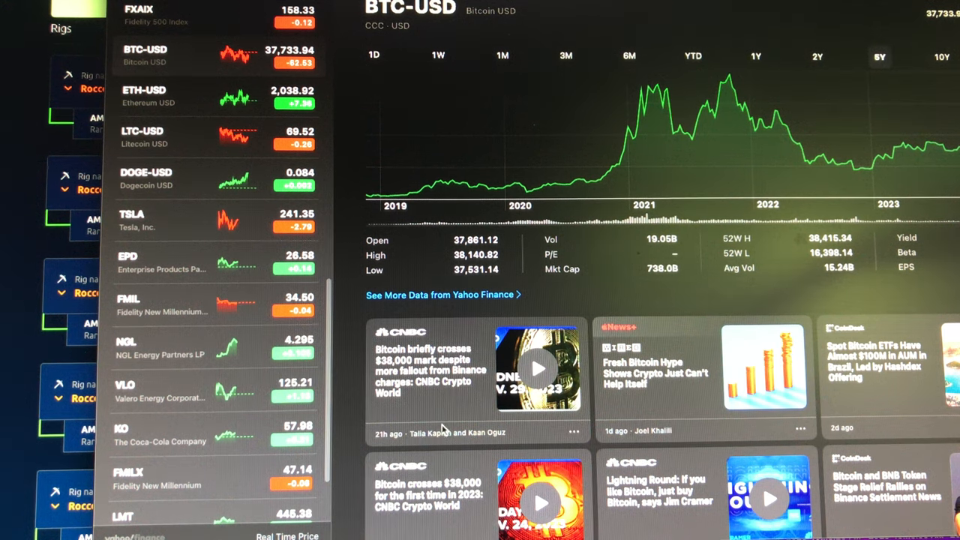
mouse_move(352, 441)
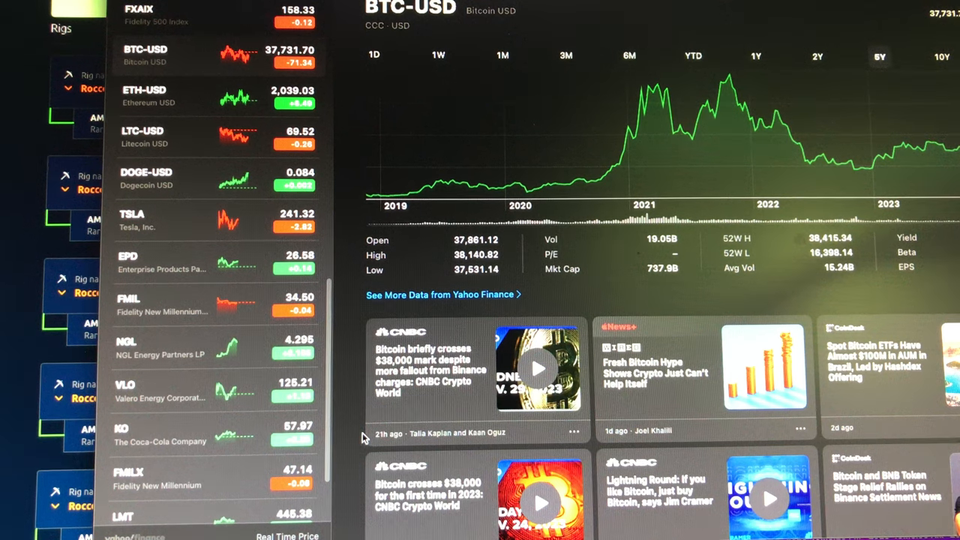
mouse_move(421, 416)
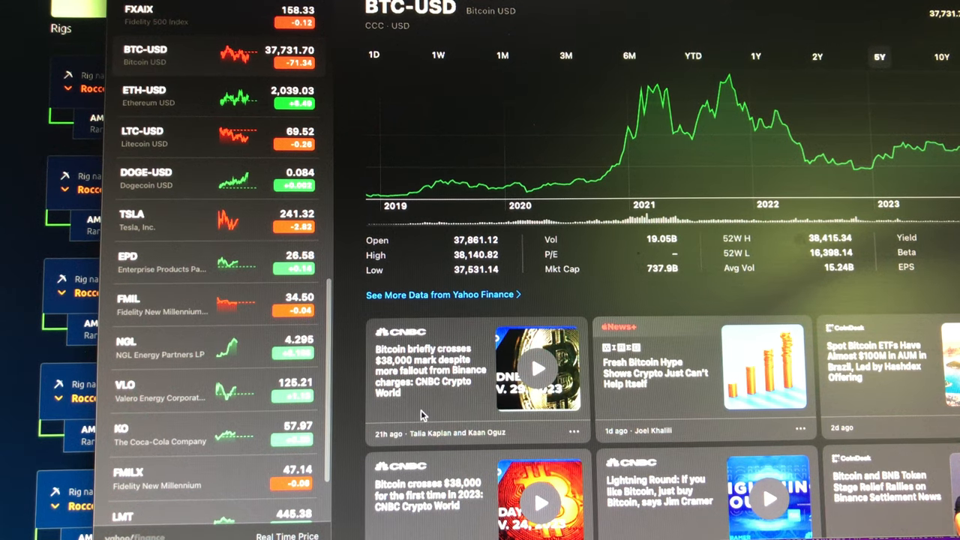
mouse_move(450, 405)
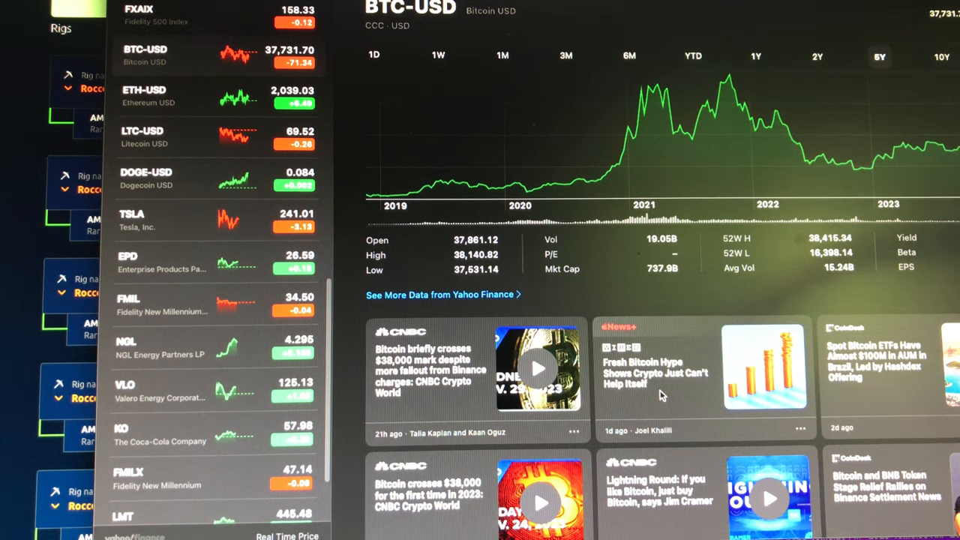
mouse_move(654, 401)
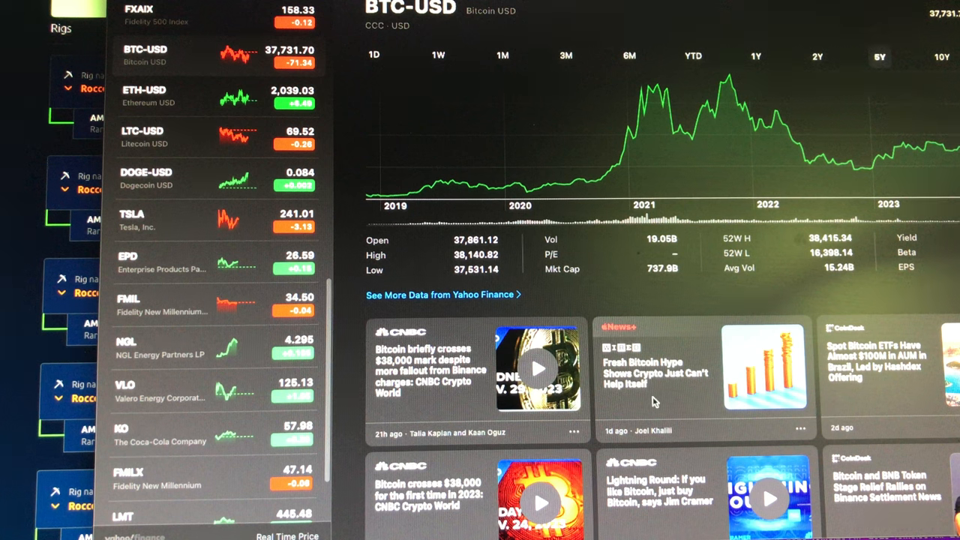
mouse_move(659, 393)
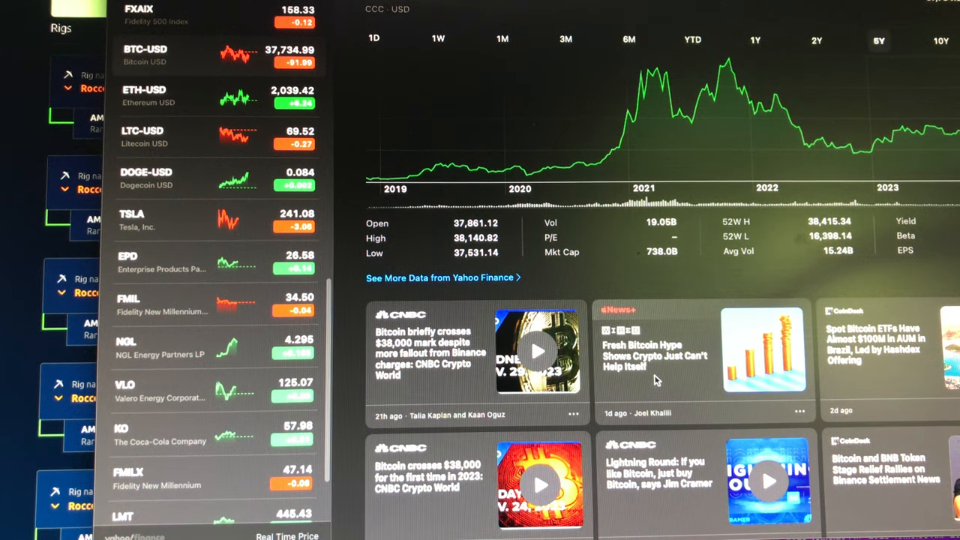
mouse_move(645, 388)
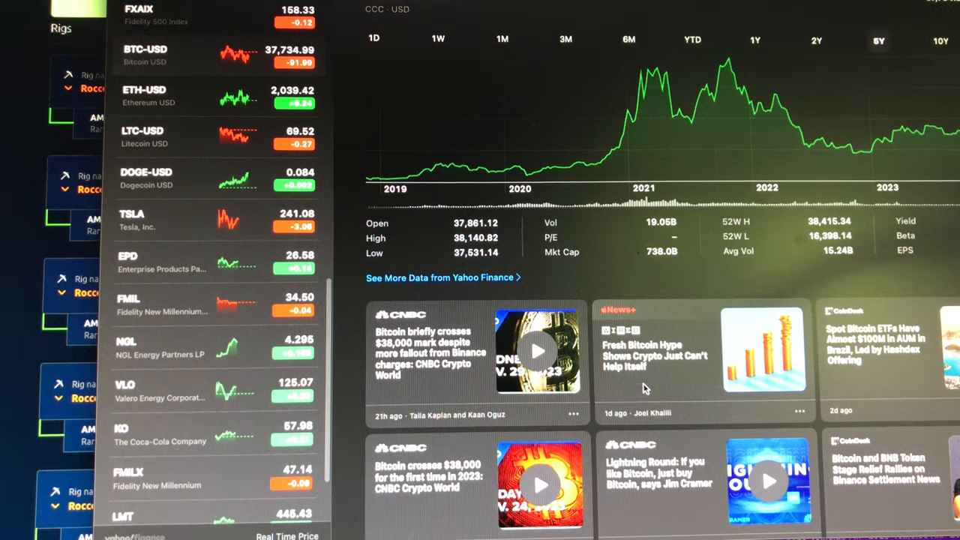
scroll(down, 3)
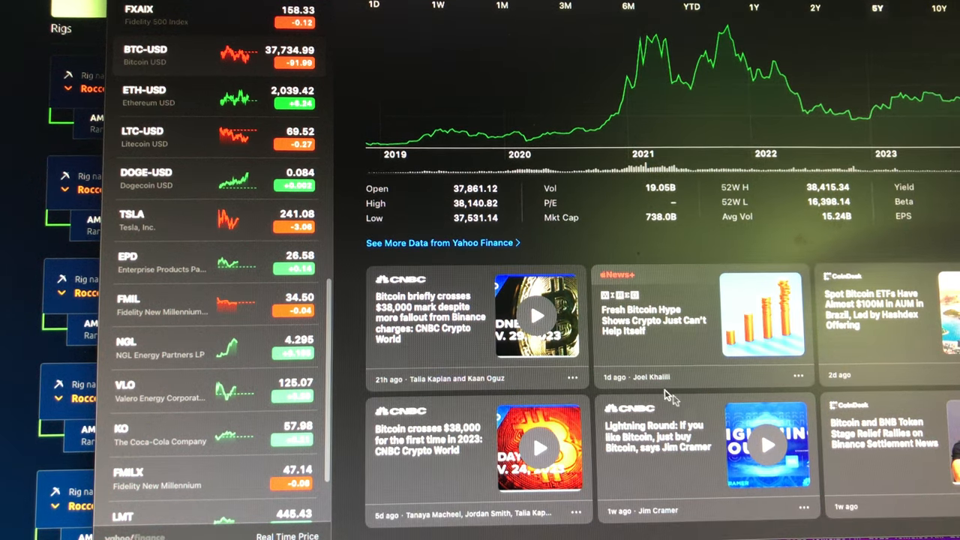
mouse_move(623, 353)
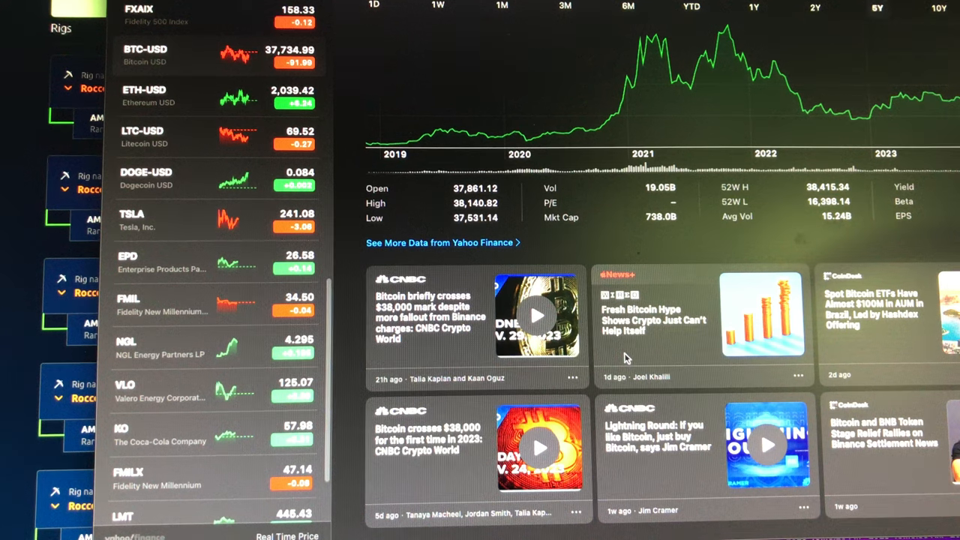
mouse_move(495, 395)
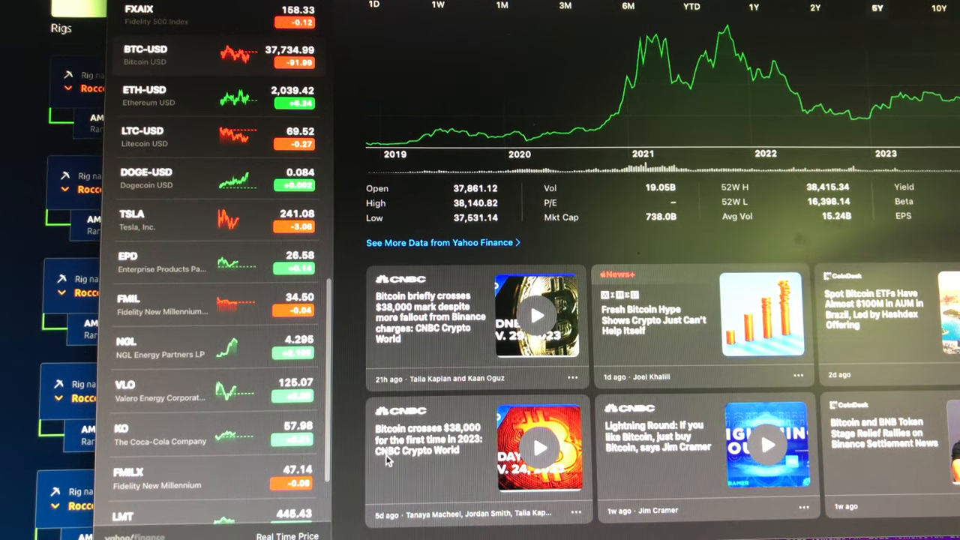
mouse_move(431, 438)
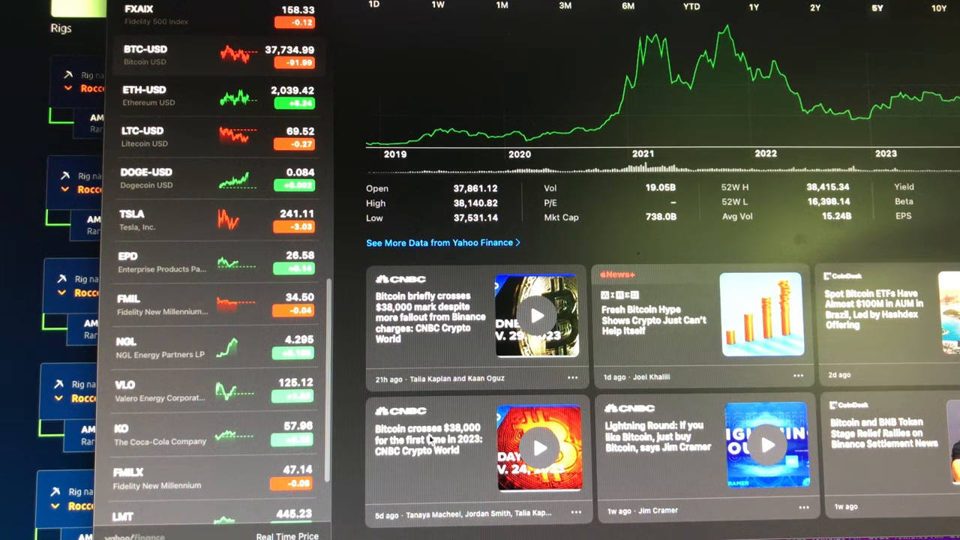
mouse_move(416, 458)
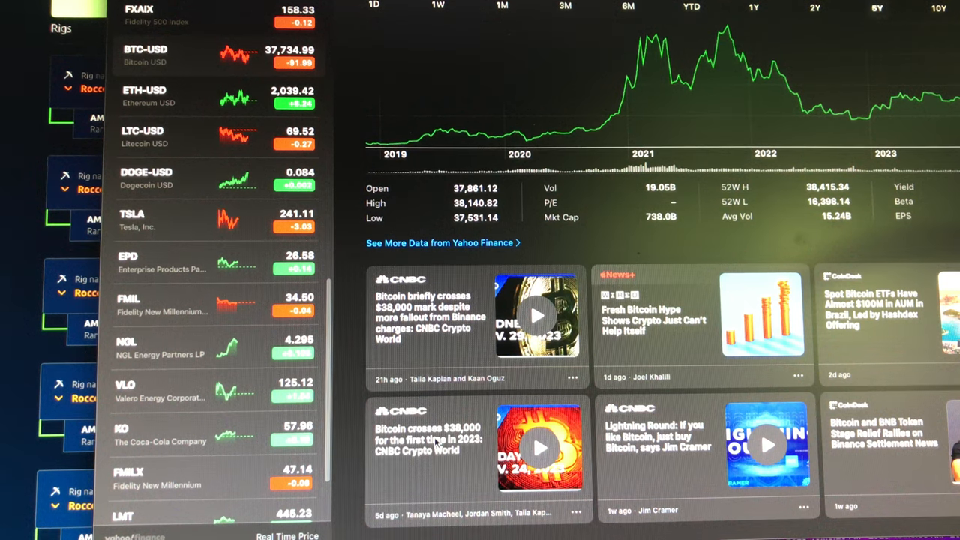
mouse_move(236, 382)
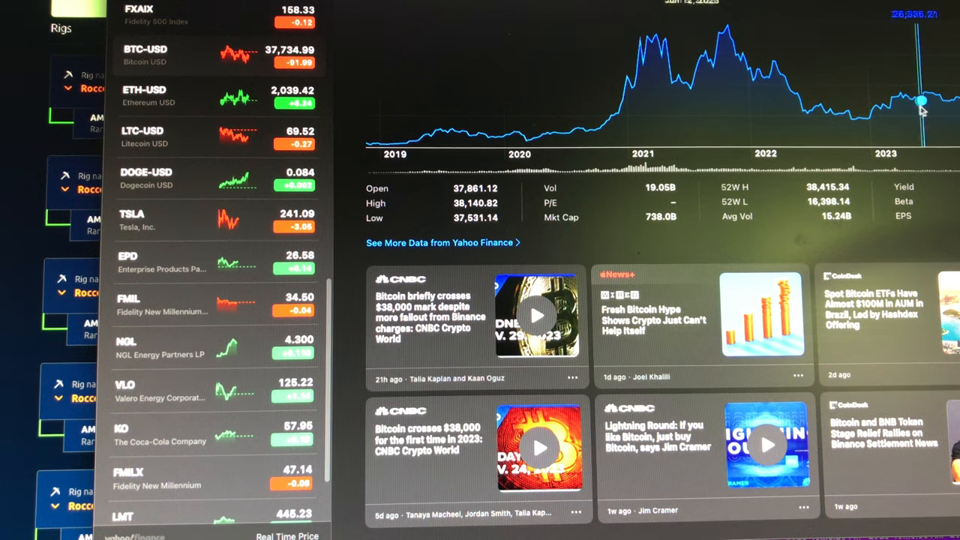
mouse_move(878, 116)
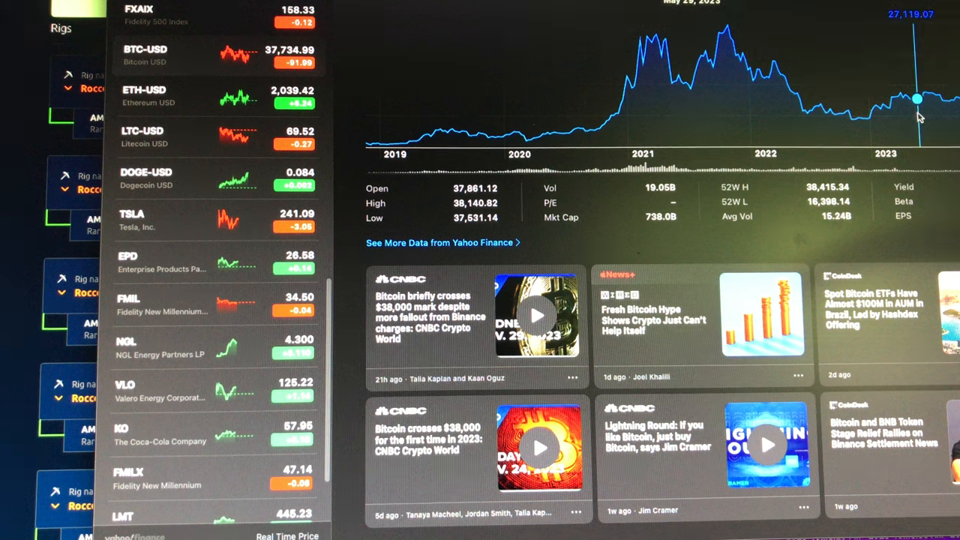
mouse_move(921, 102)
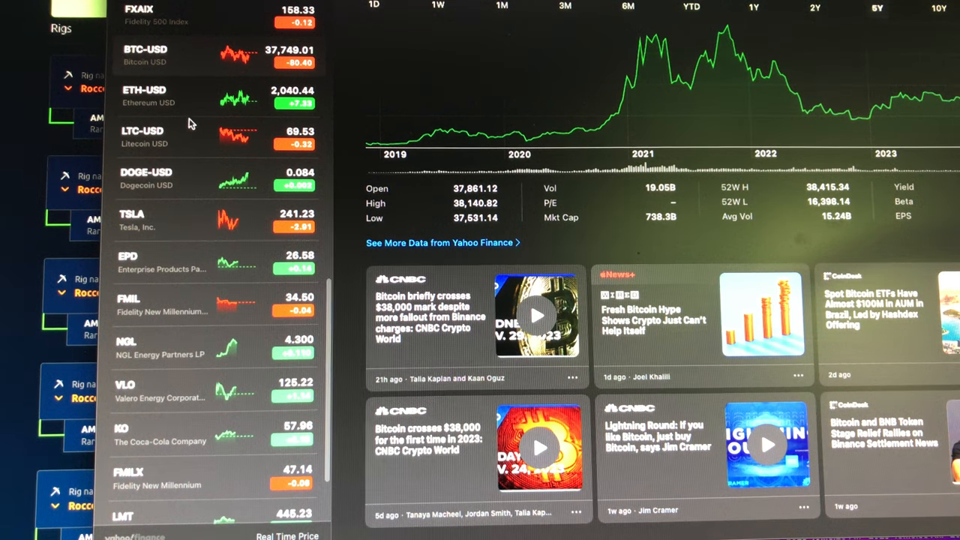
mouse_move(201, 132)
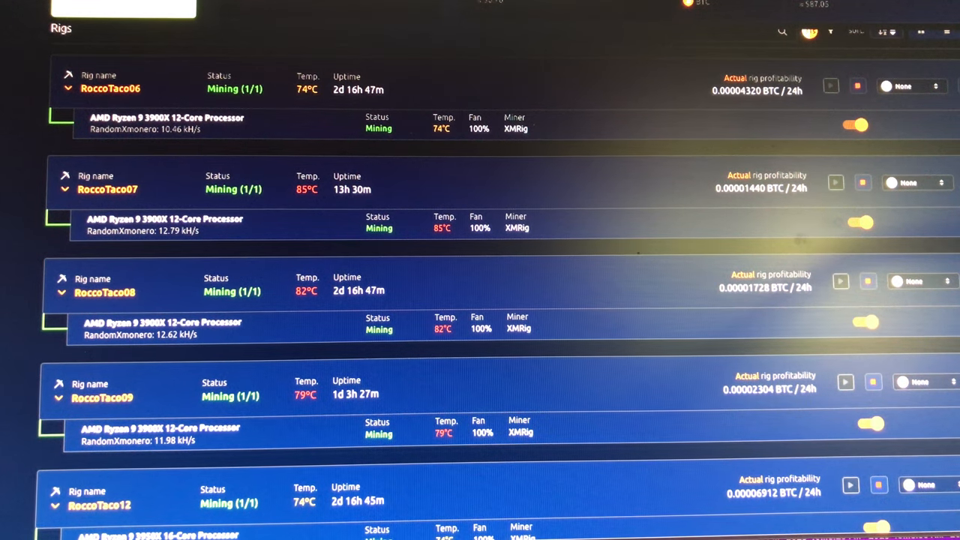
mouse_move(524, 62)
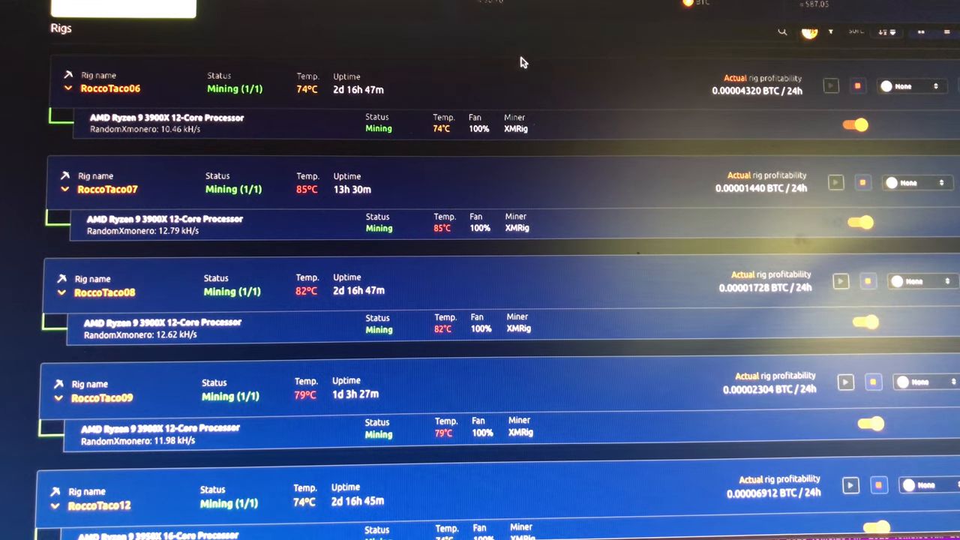
mouse_move(46, 203)
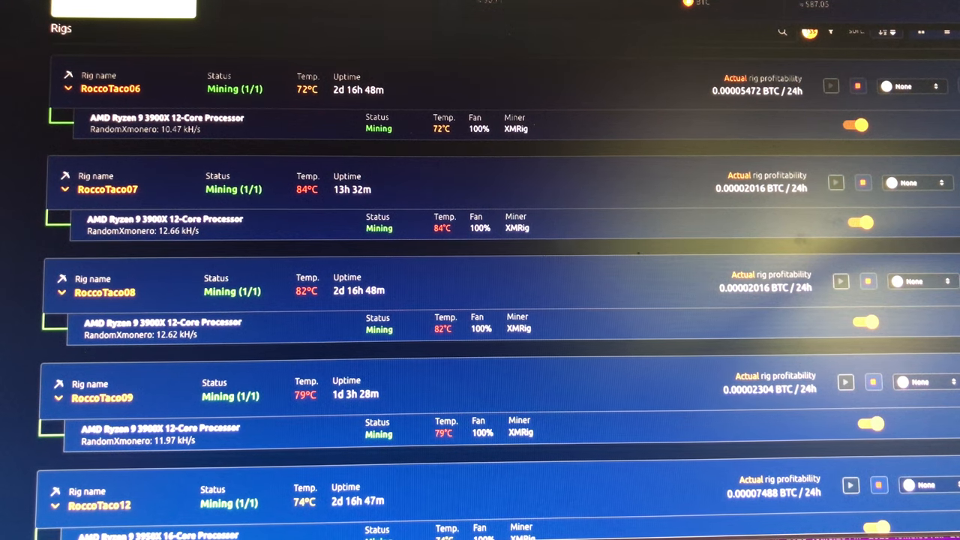
mouse_move(816, 11)
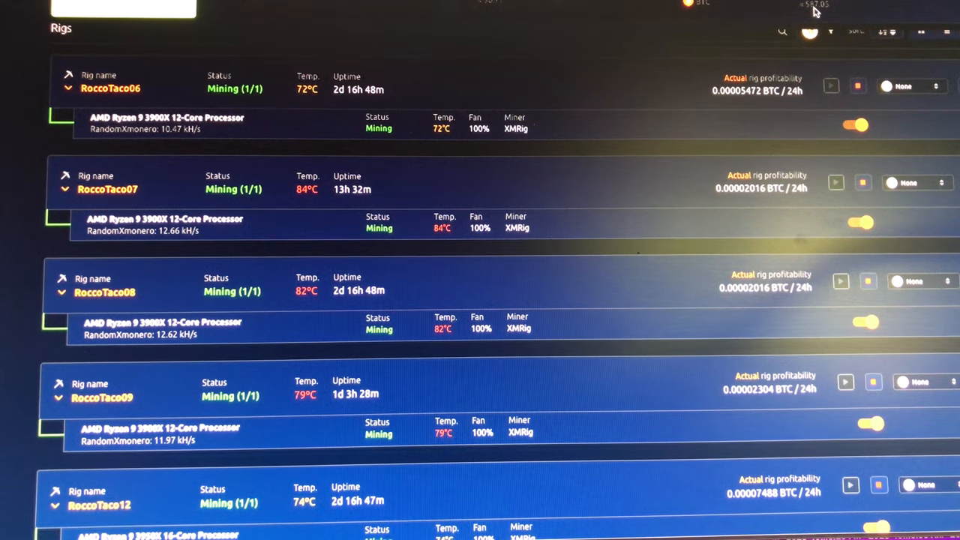
mouse_move(168, 231)
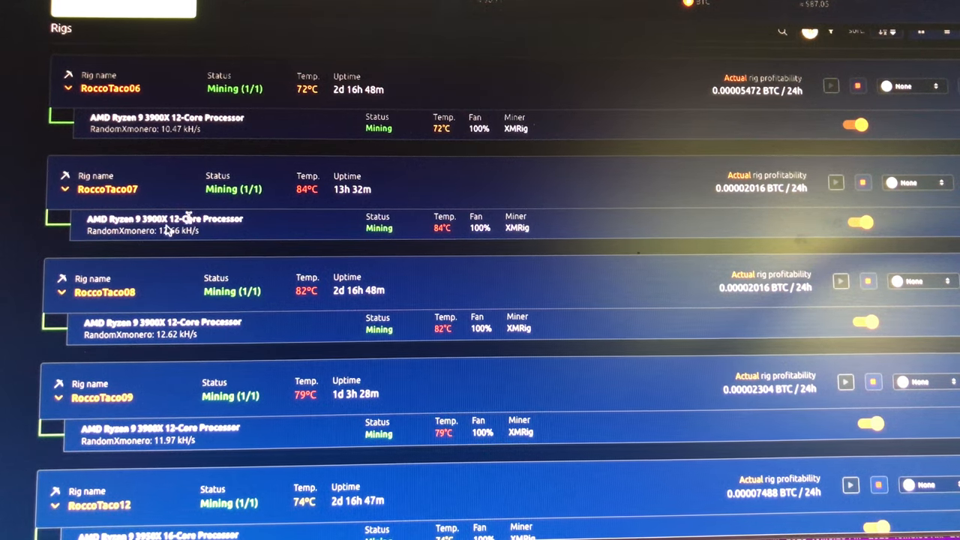